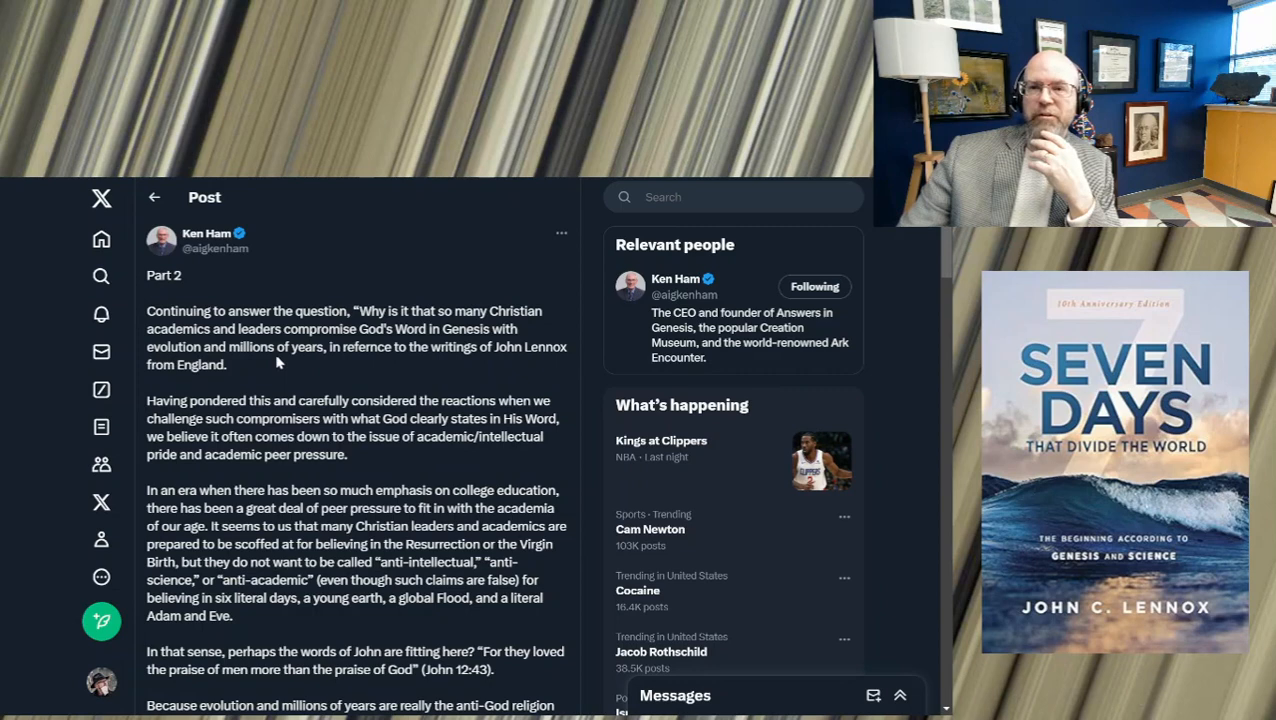
Highlight the sentences on academic/intellectual pride and peer pressure among Christian scholars
drag(360, 312, 244, 348)
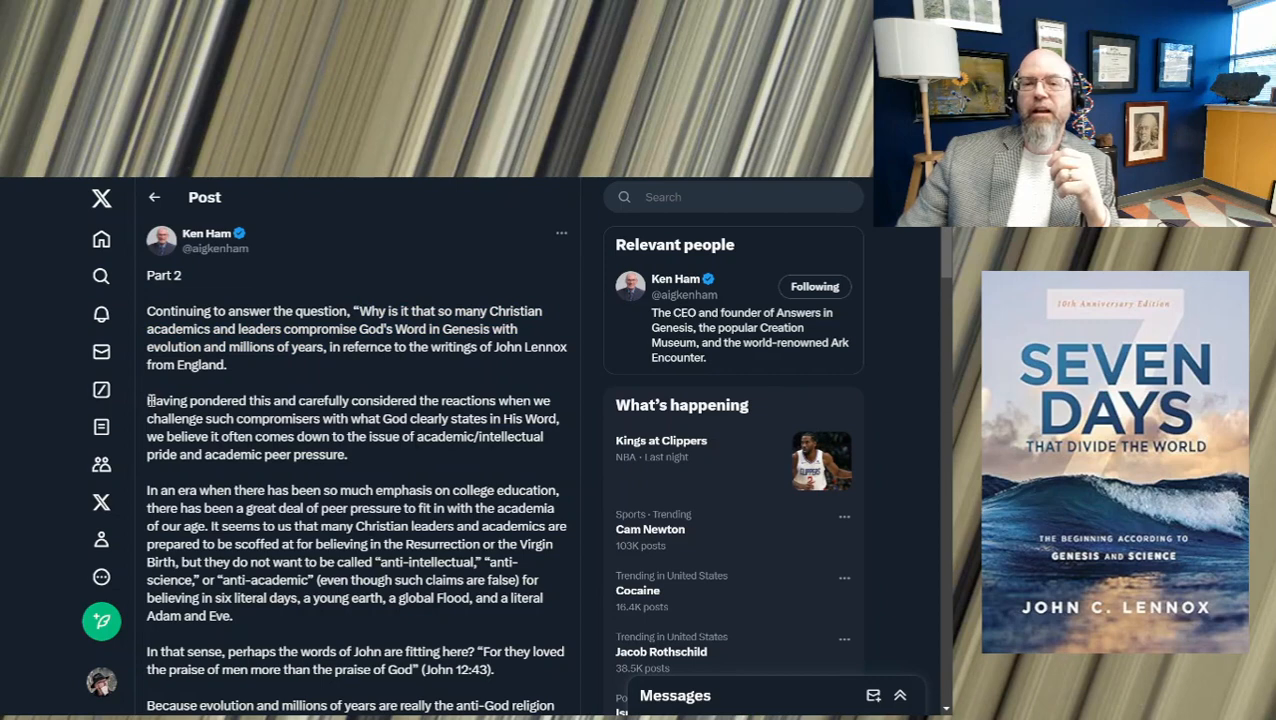
drag(148, 400, 344, 418)
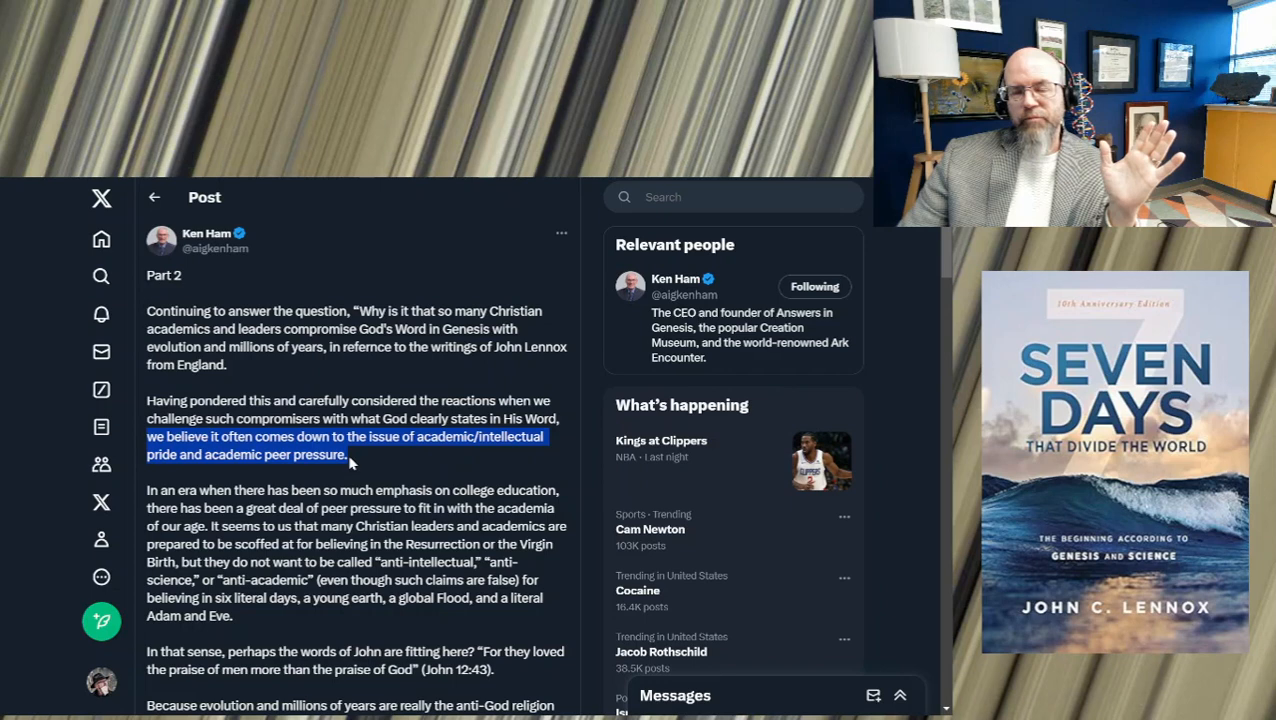
mouse_move(304, 452)
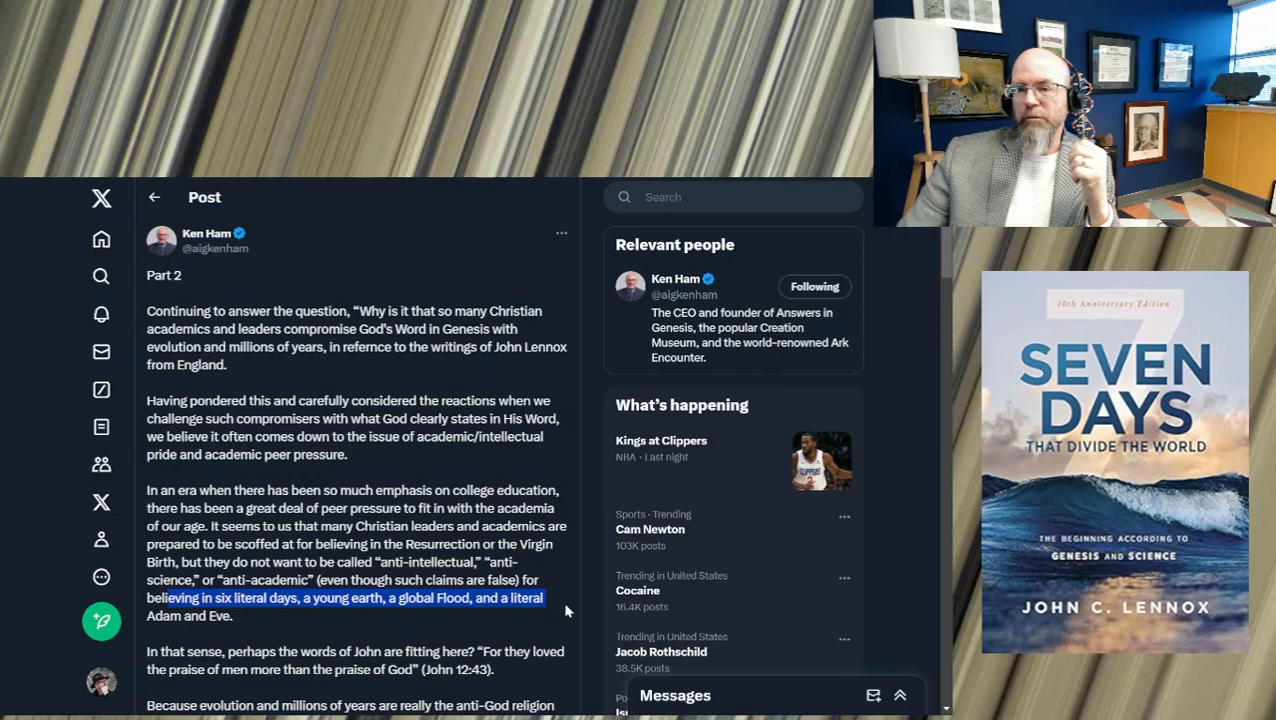
Scroll the post down to the John 12:43 quotation about loving the praise of men
scroll(down, 3)
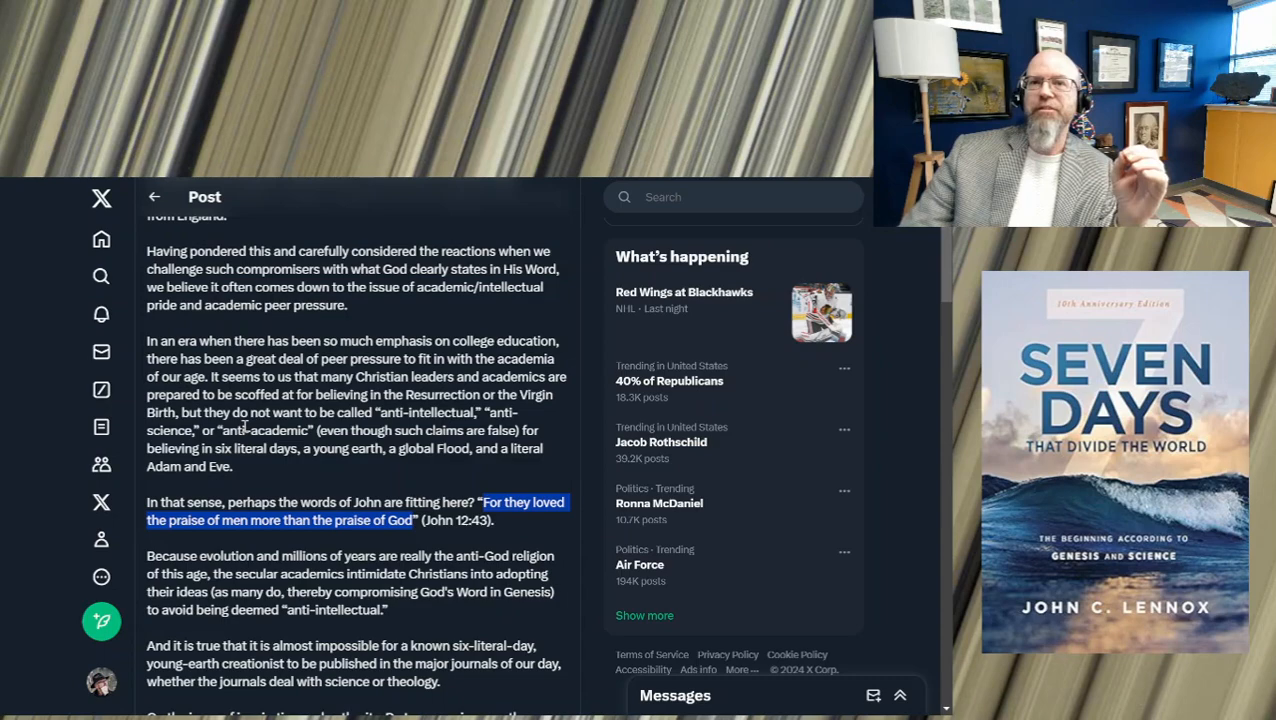
Scroll past the secular-academics paragraph to Lennox's argument on Genesis and the ancient Near East
scroll(down, 3)
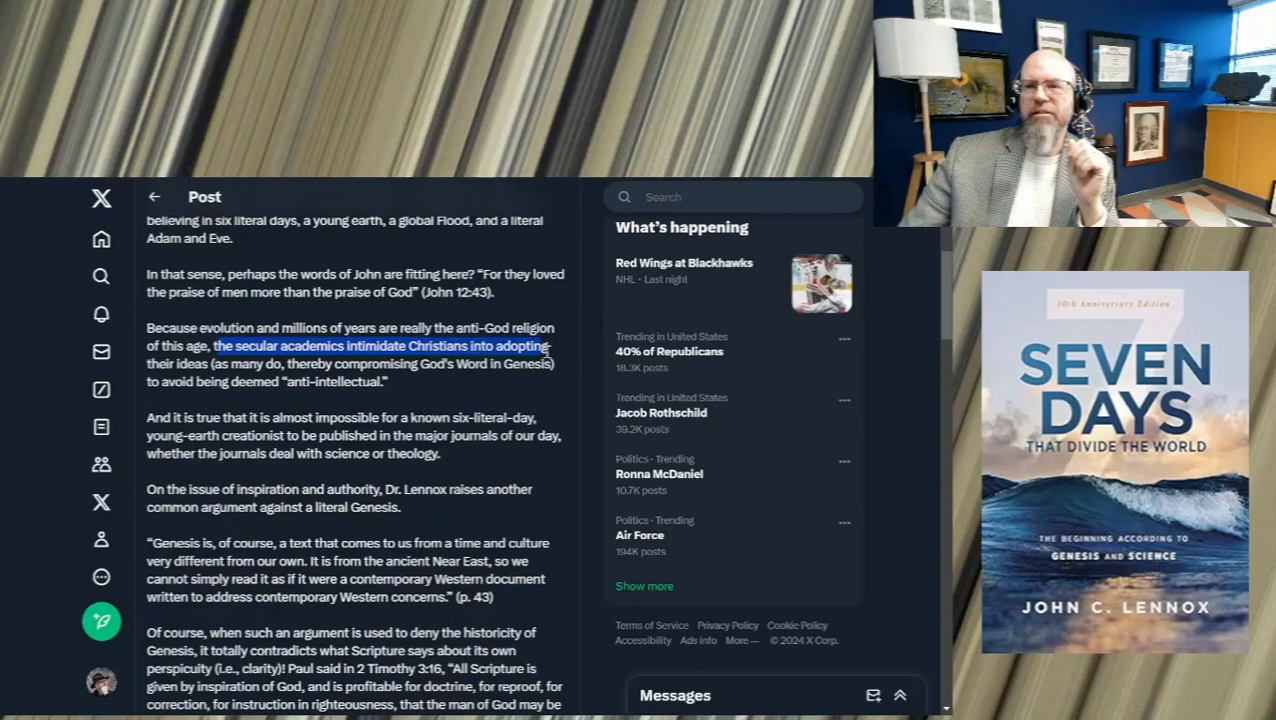
scroll(down, 3)
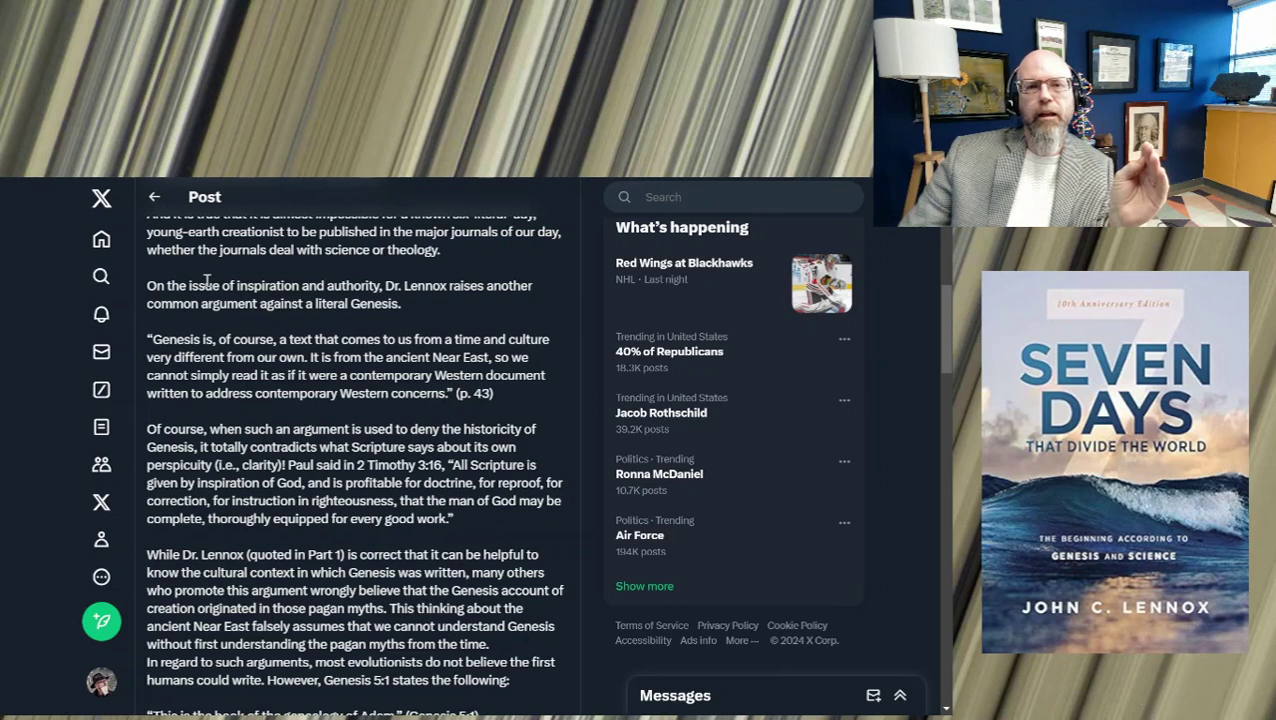
Highlight Lennox's ancient Near East quote and the rebuttal that denying Genesis's historicity contradicts Scripture
drag(148, 284, 536, 284)
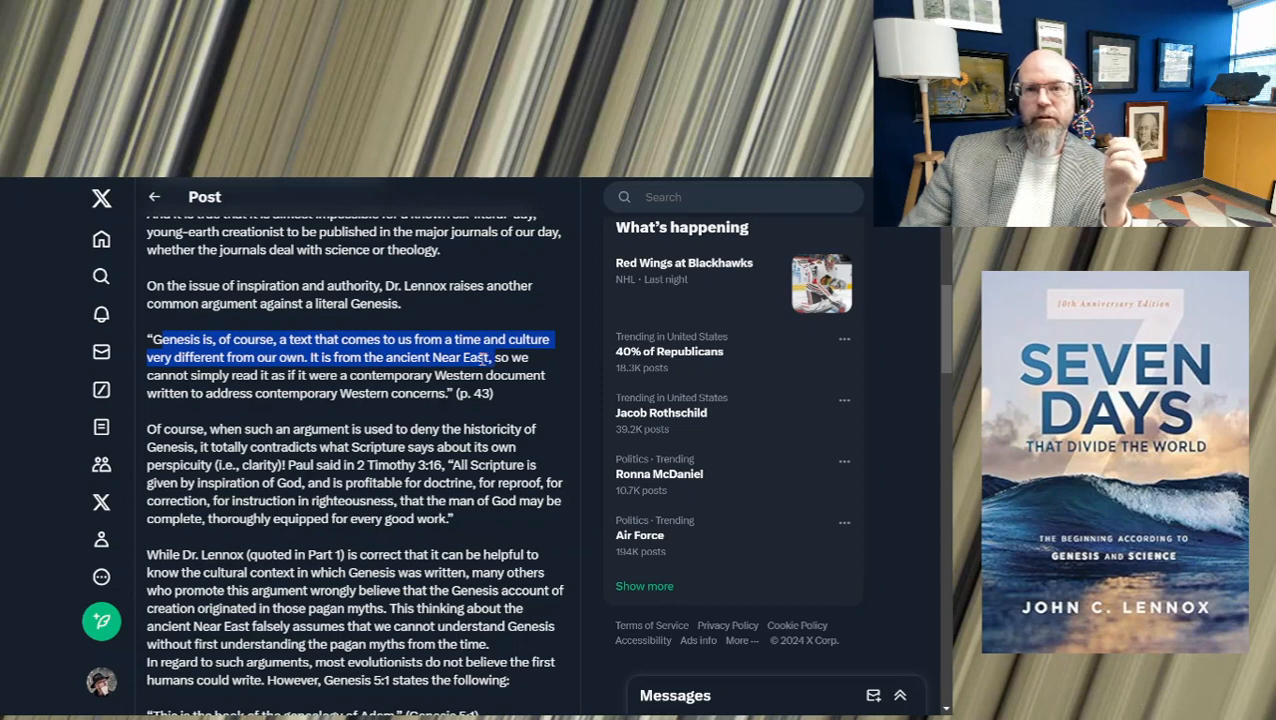
drag(488, 356, 438, 392)
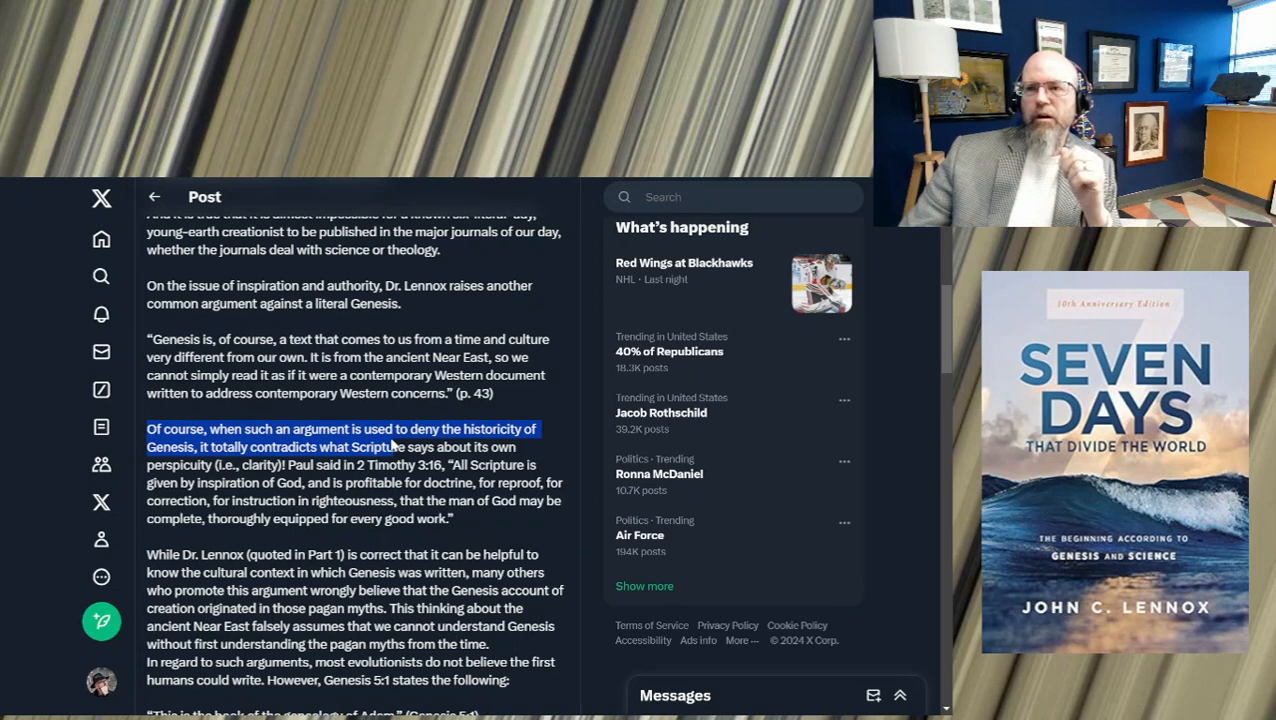
Highlight 'All Scripture is given by inspiration of God' in the 2 Timothy 3:16 paragraph
drag(404, 448, 210, 464)
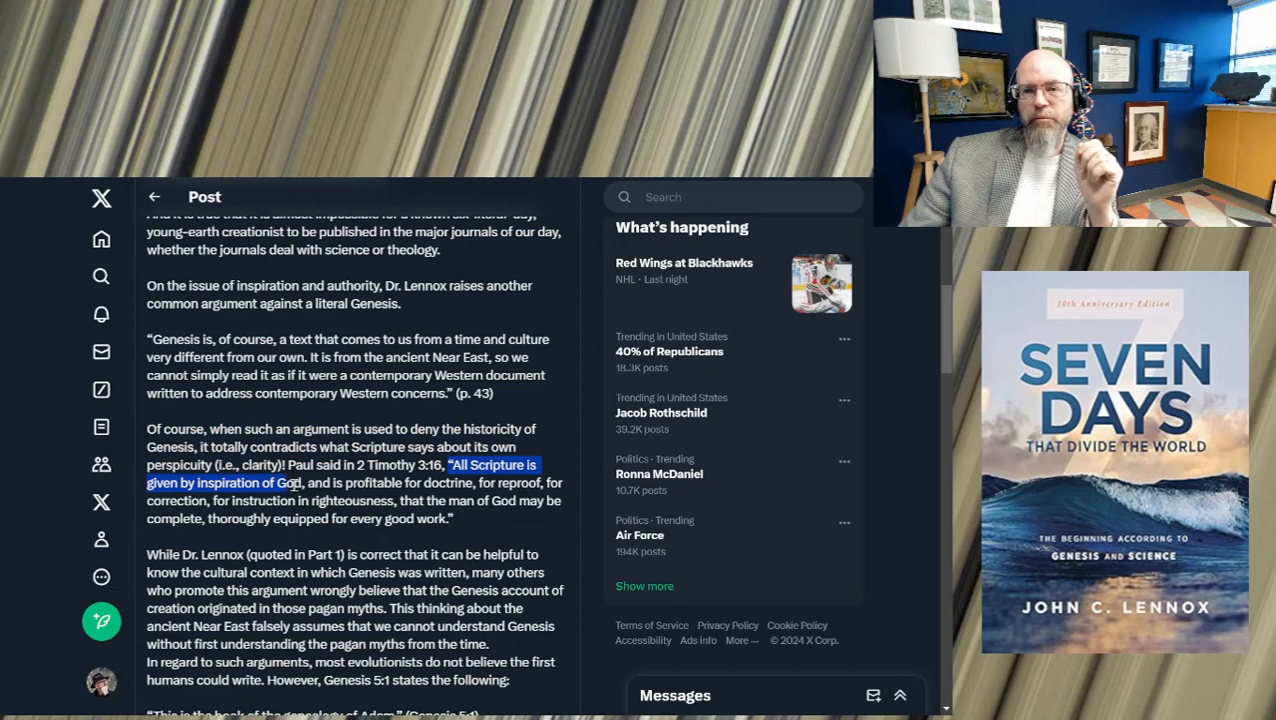
drag(302, 482, 440, 510)
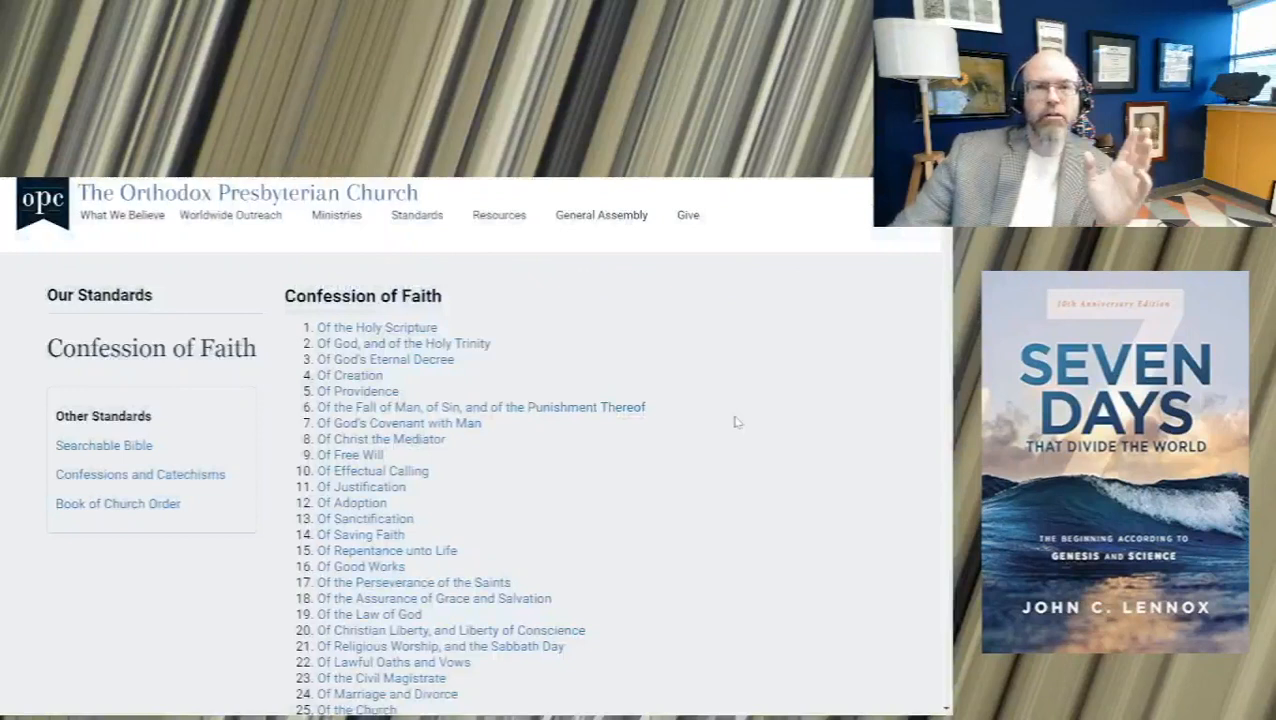
mouse_move(600, 420)
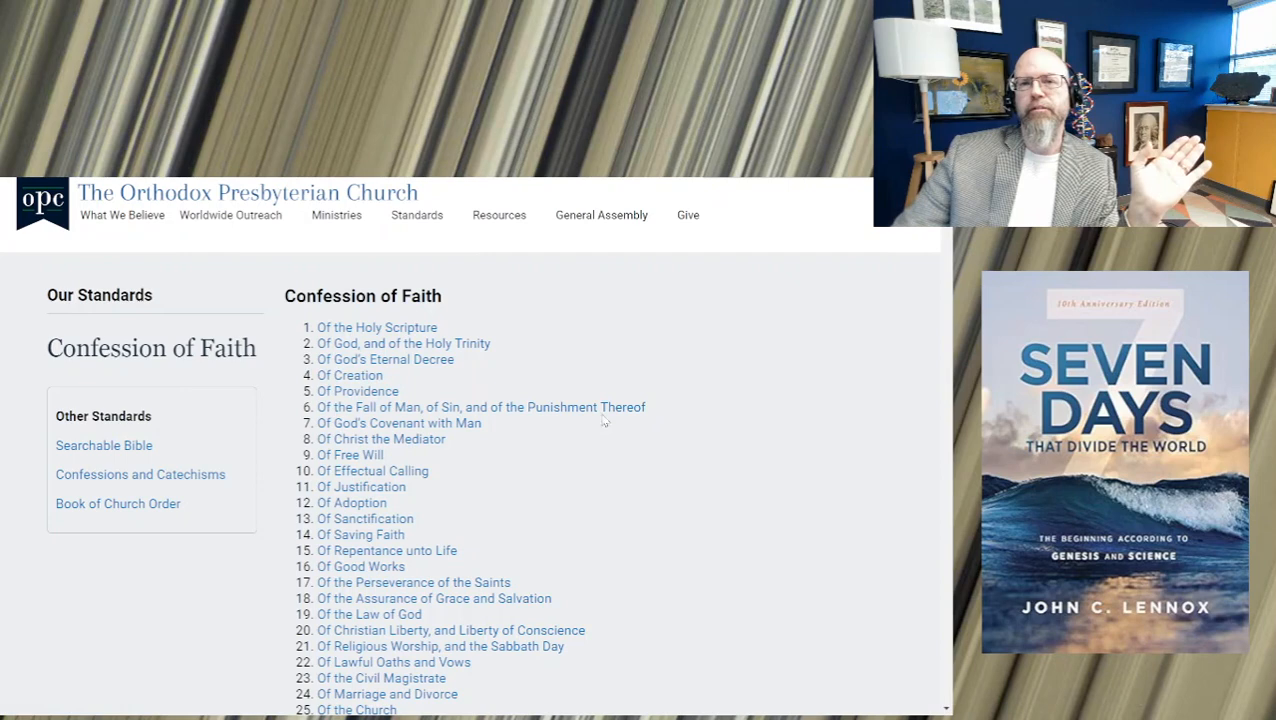
Open Confession chapter 1, Of the Holy Scripture, and scroll to paragraphs 4–8
click(376, 328)
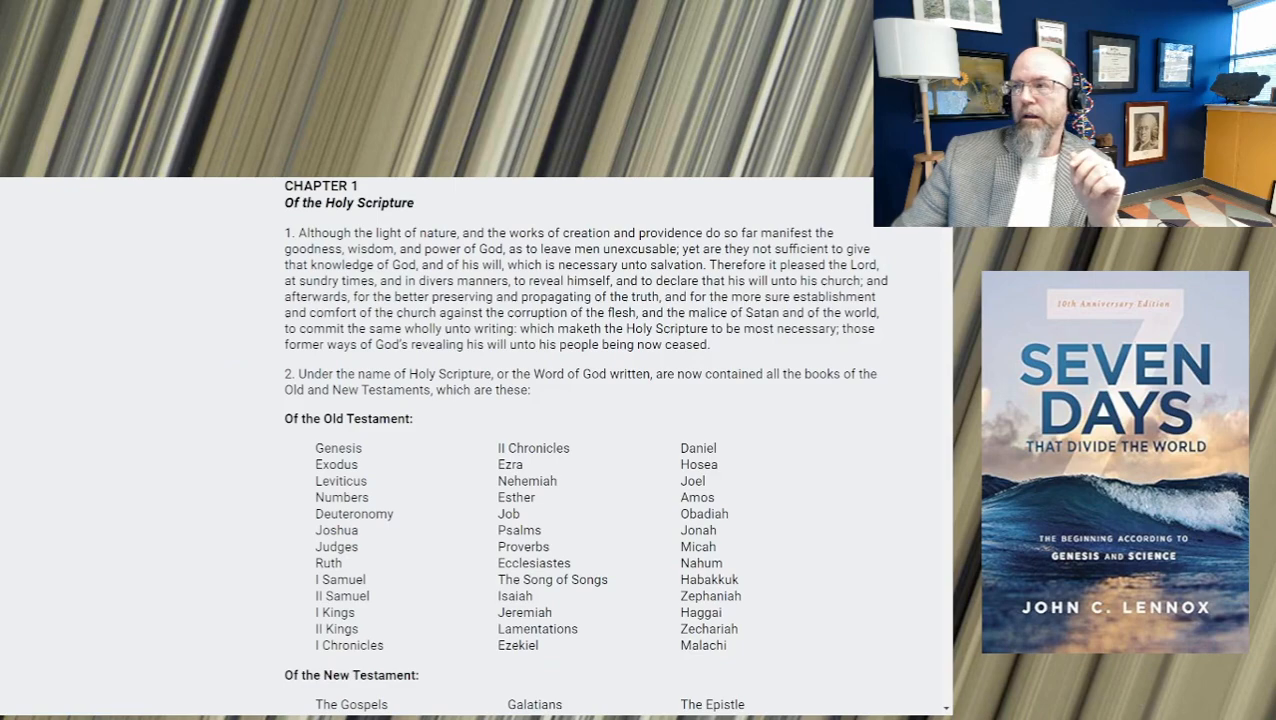
scroll(down, 3)
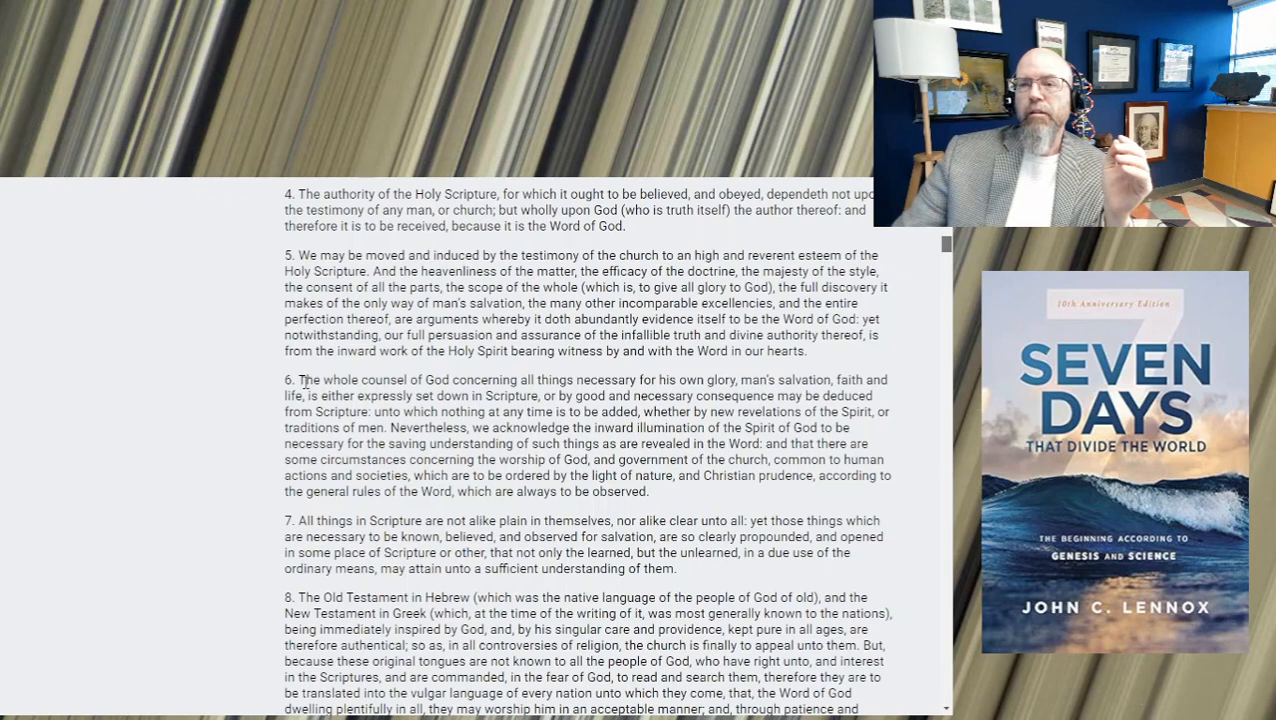
Mark paragraph 6's opening on the whole counsel of God through 'good and necessary consequence'
drag(302, 380, 368, 396)
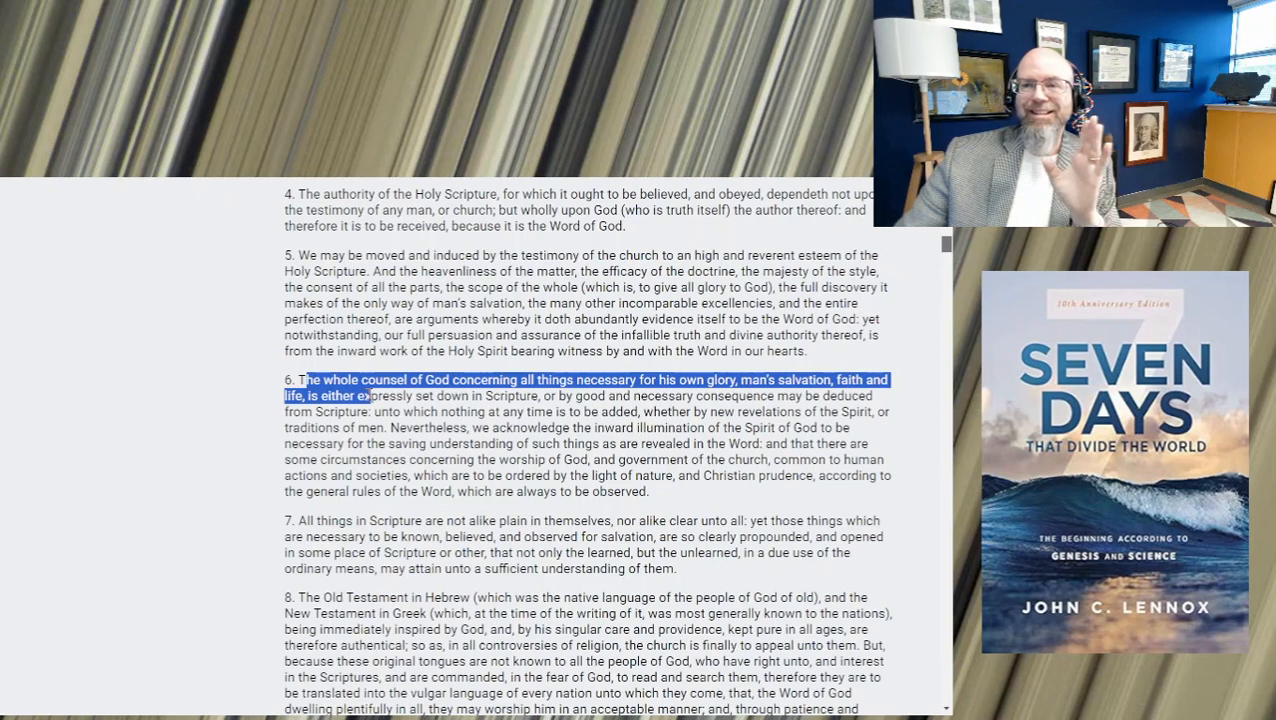
drag(366, 396, 776, 396)
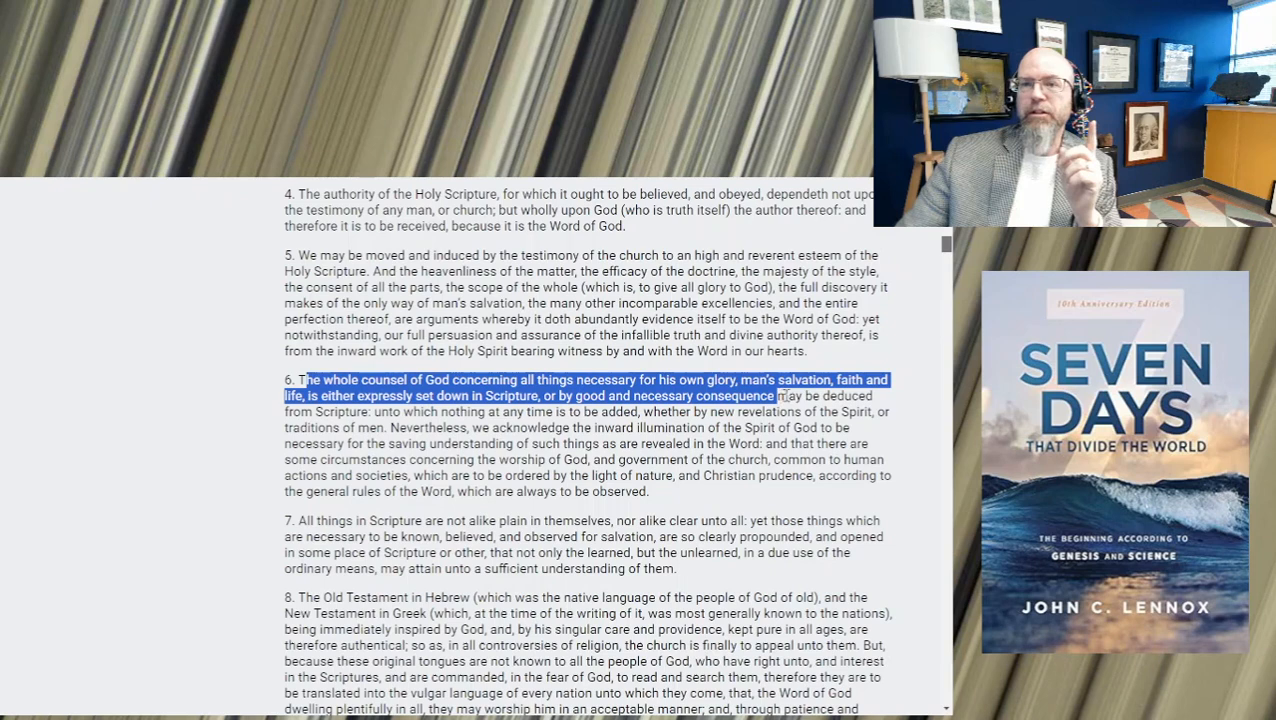
drag(780, 396, 640, 412)
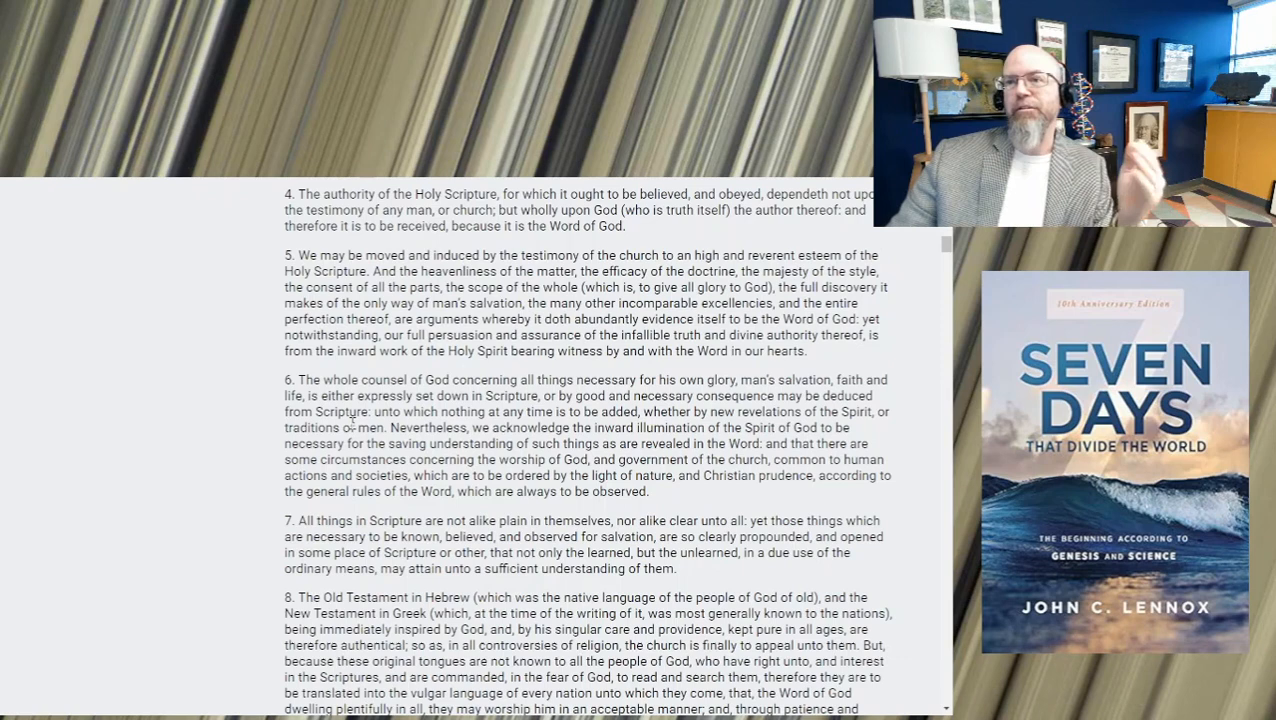
Mark the sentence on the Spirit's inward illumination through the 'worship of God' clause
drag(388, 428, 828, 428)
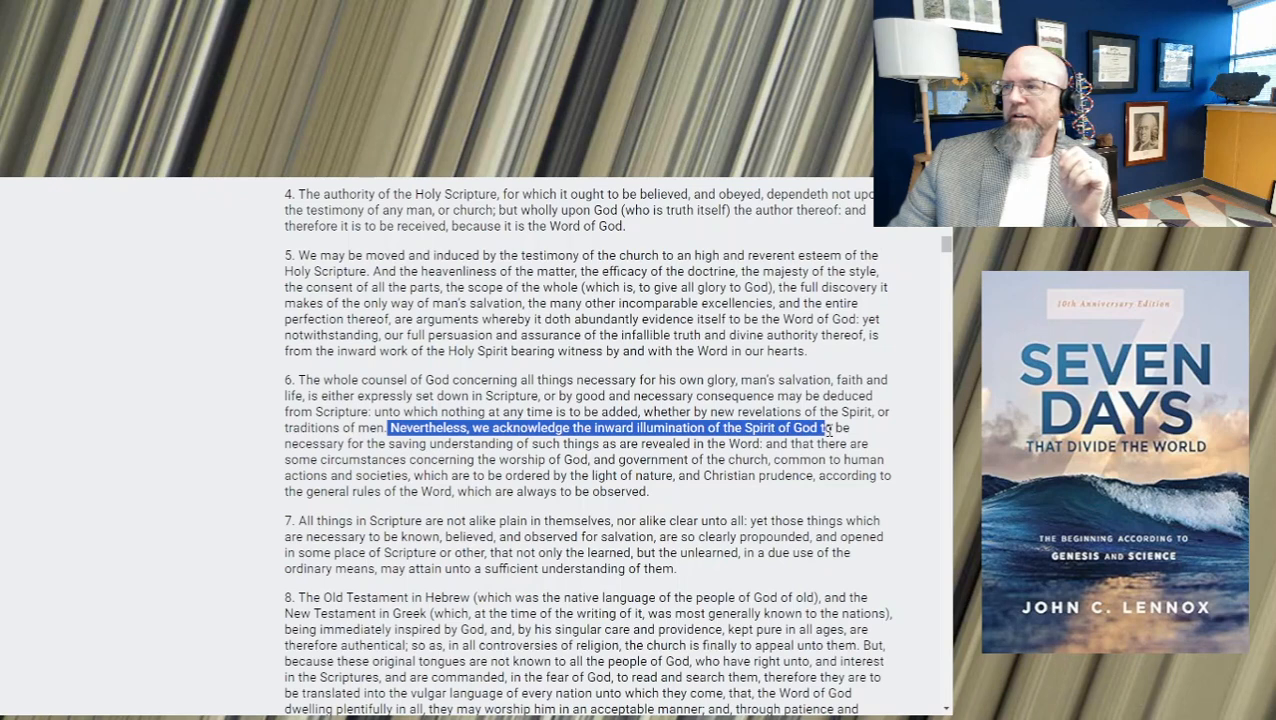
drag(824, 428, 624, 458)
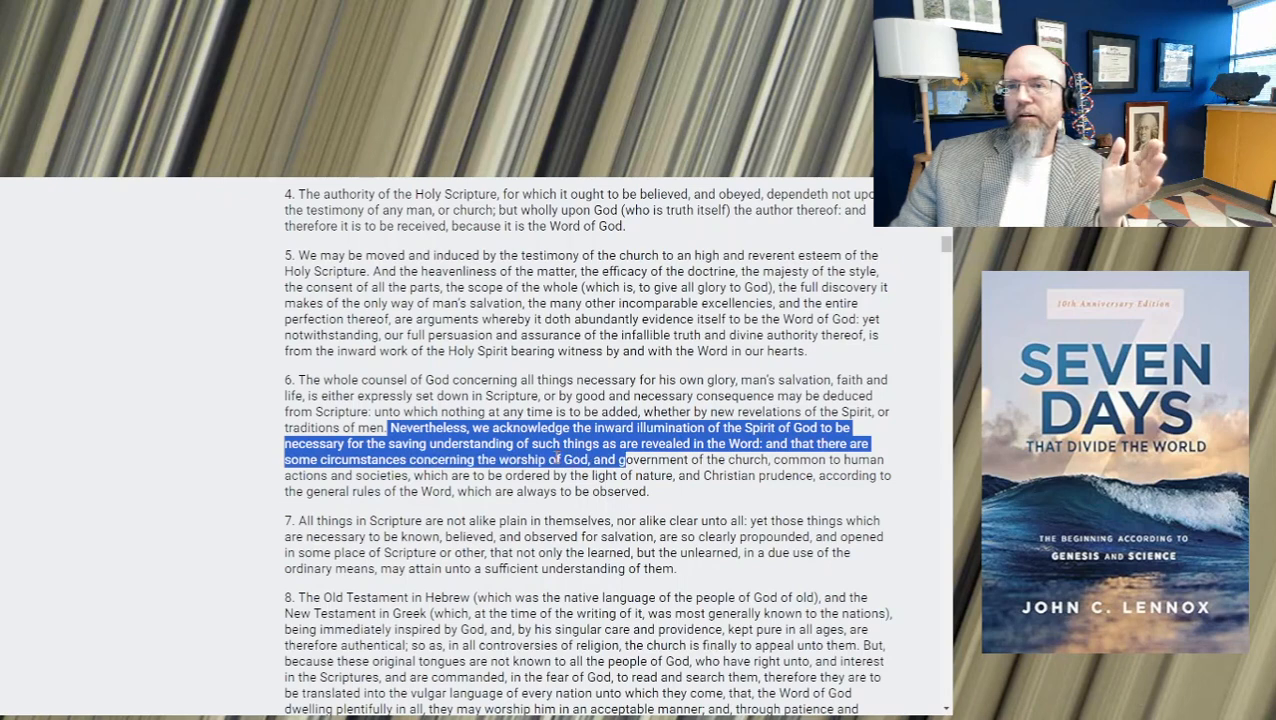
drag(624, 458, 410, 476)
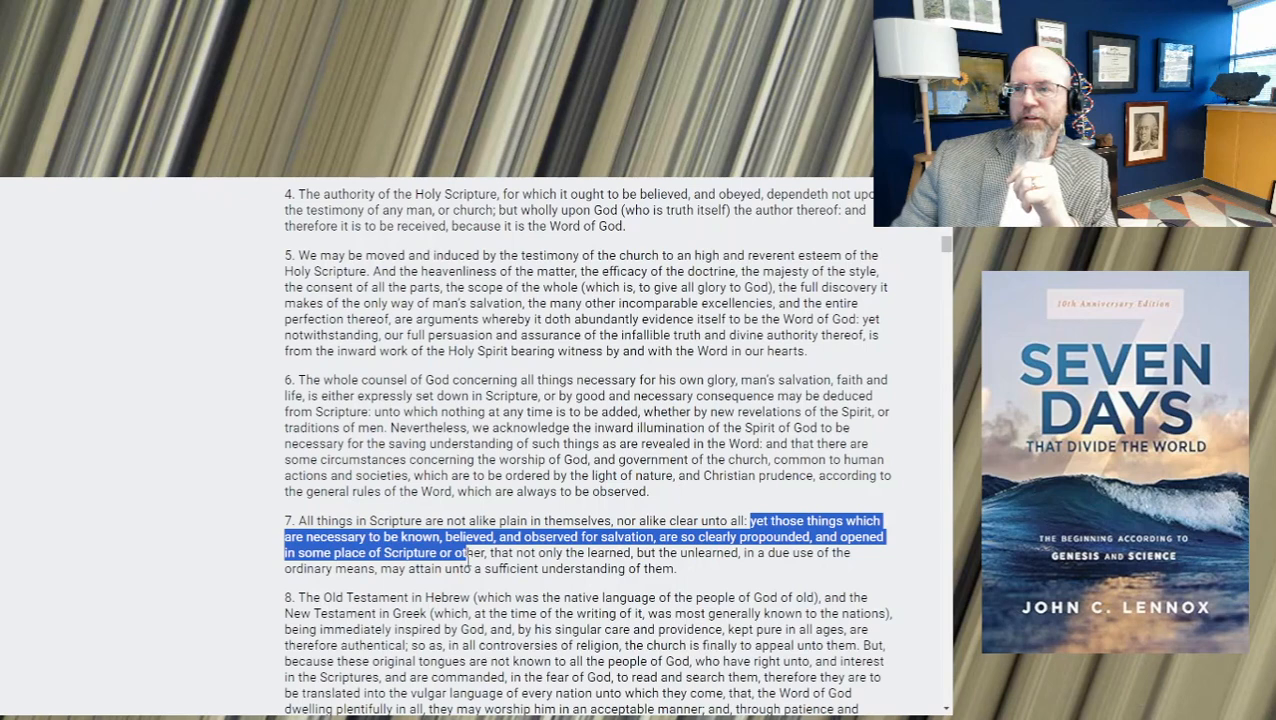
Mark paragraph 7's line that things necessary for salvation are clearly propounded in Scripture
drag(464, 552, 398, 568)
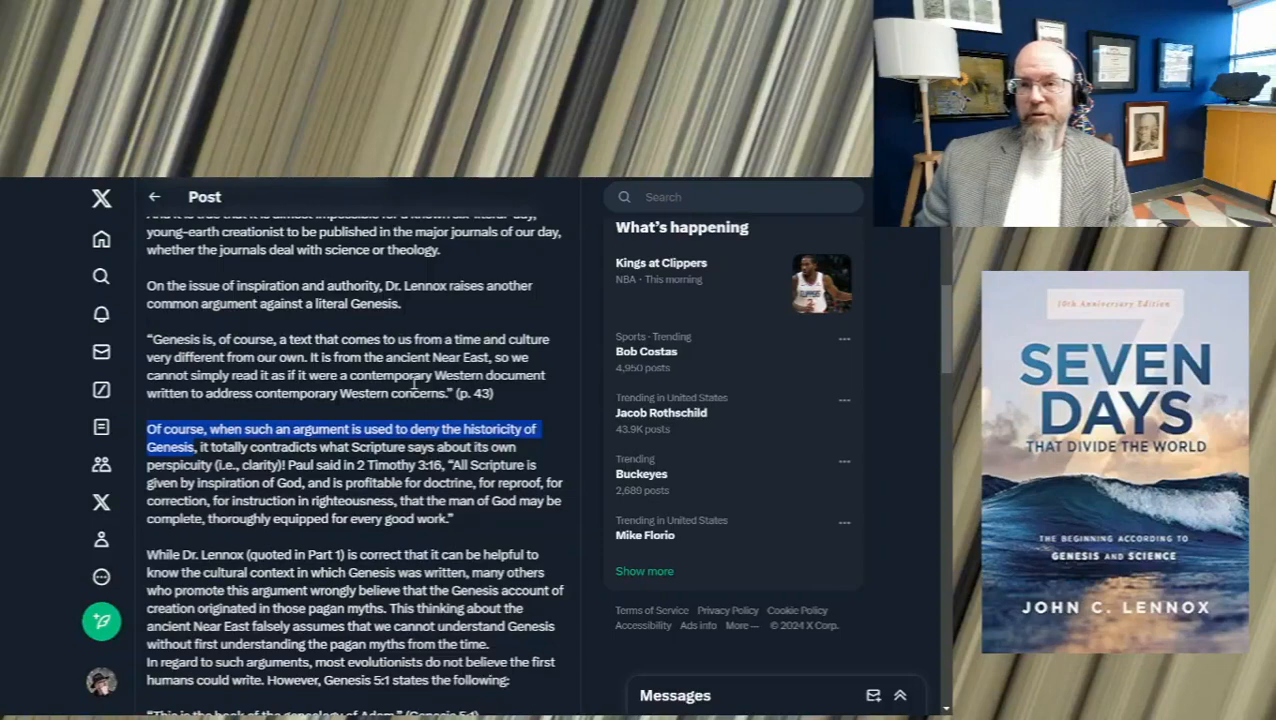
Scroll the Part 2 post back up to its opening question and academic-pride paragraph
scroll(up, 3)
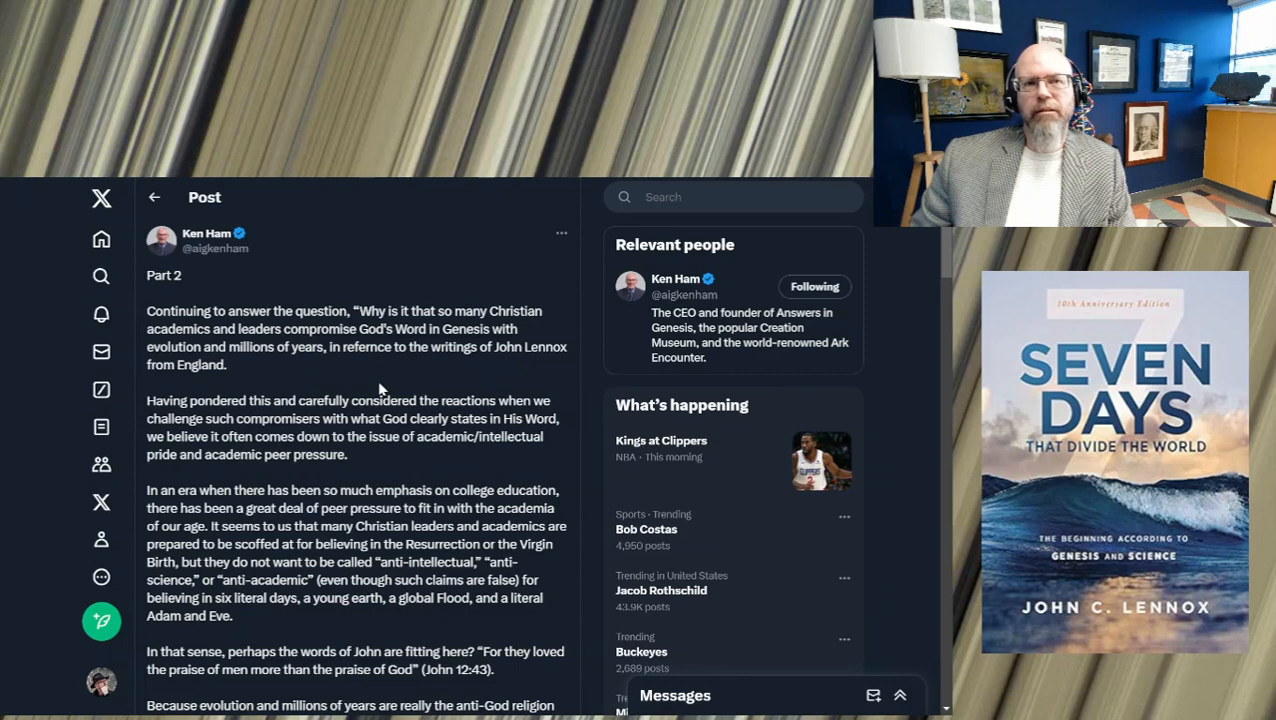